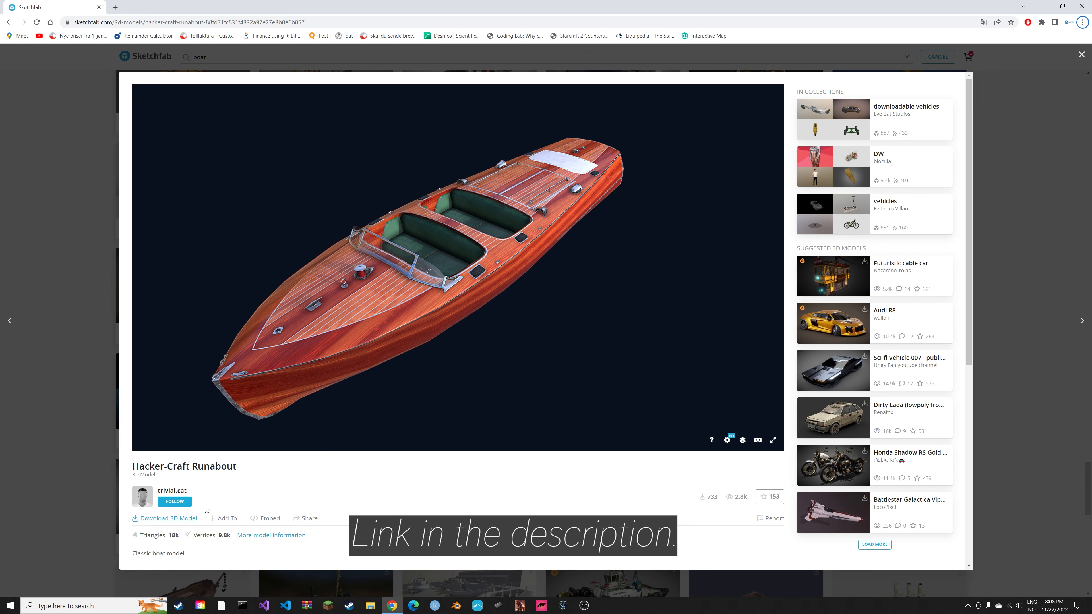
# - Download the Hacker-Craft Runabout model in its original dae format as a zip from Sketchfab
pyautogui.click(168, 518)
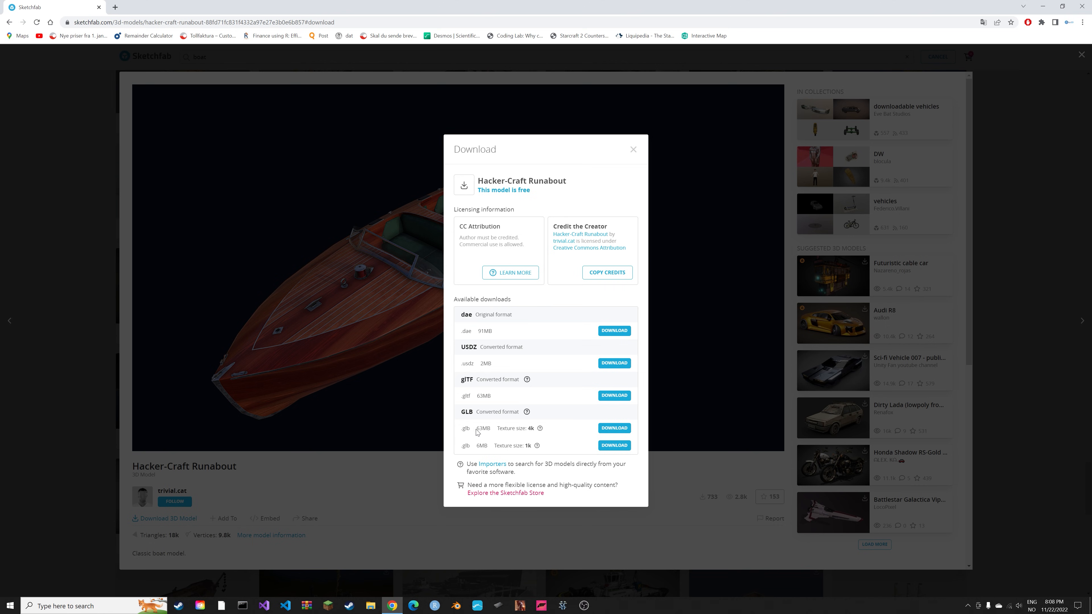
pyautogui.click(614, 330)
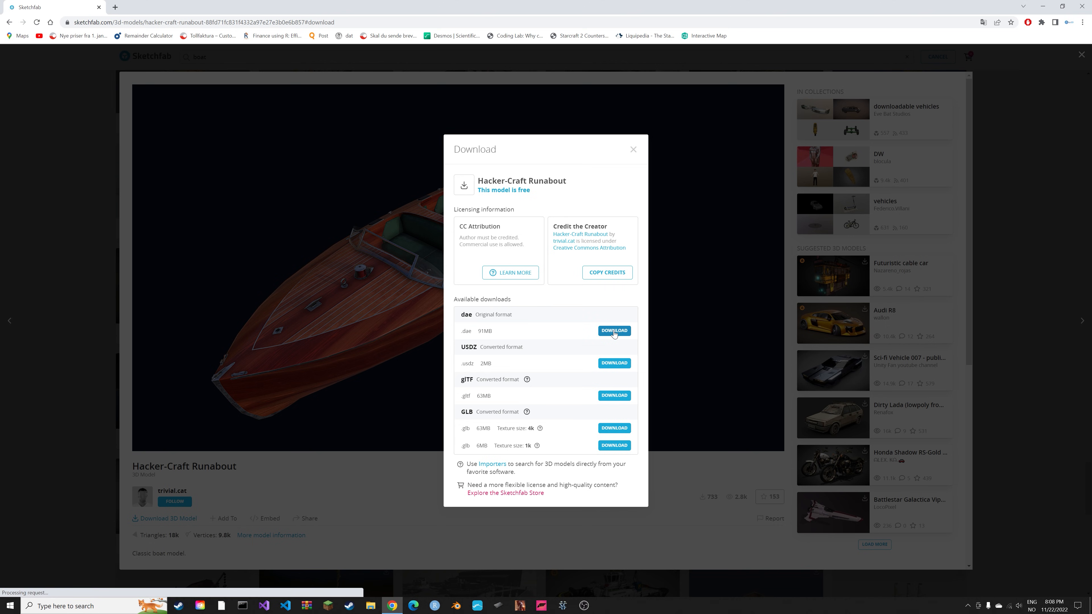
pyautogui.click(614, 331)
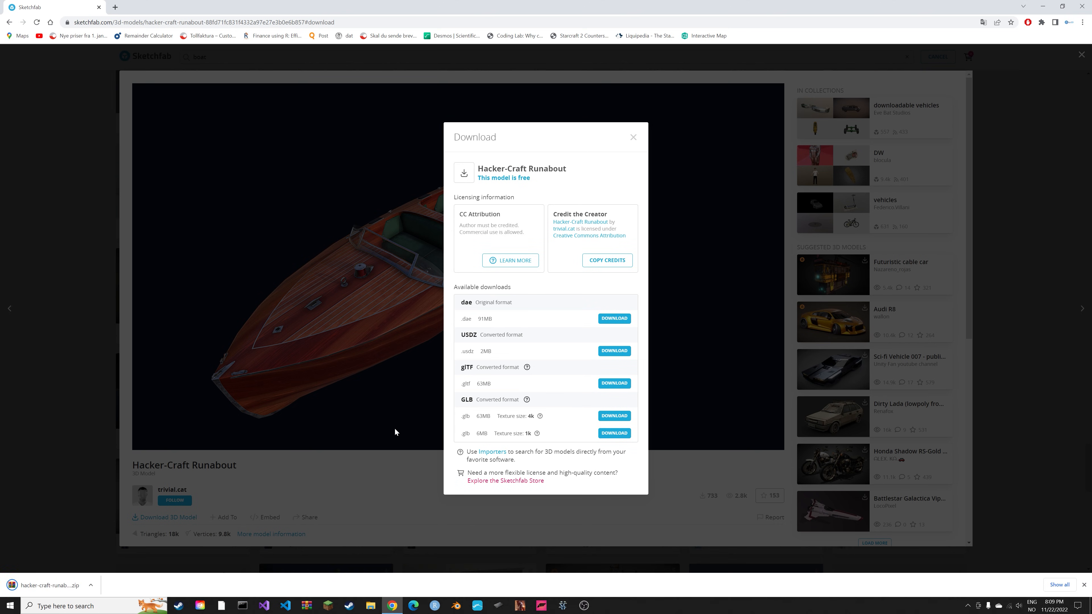
pyautogui.click(91, 585)
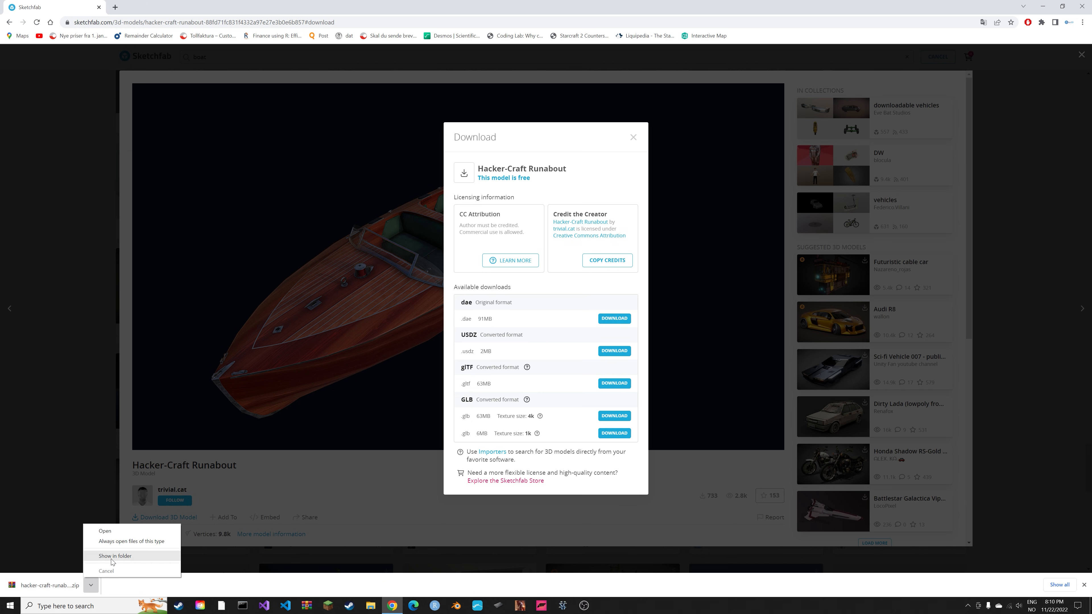
# - Extract the downloaded runabout zip in its folder and go into the extracted runabout folder
pyautogui.click(115, 556)
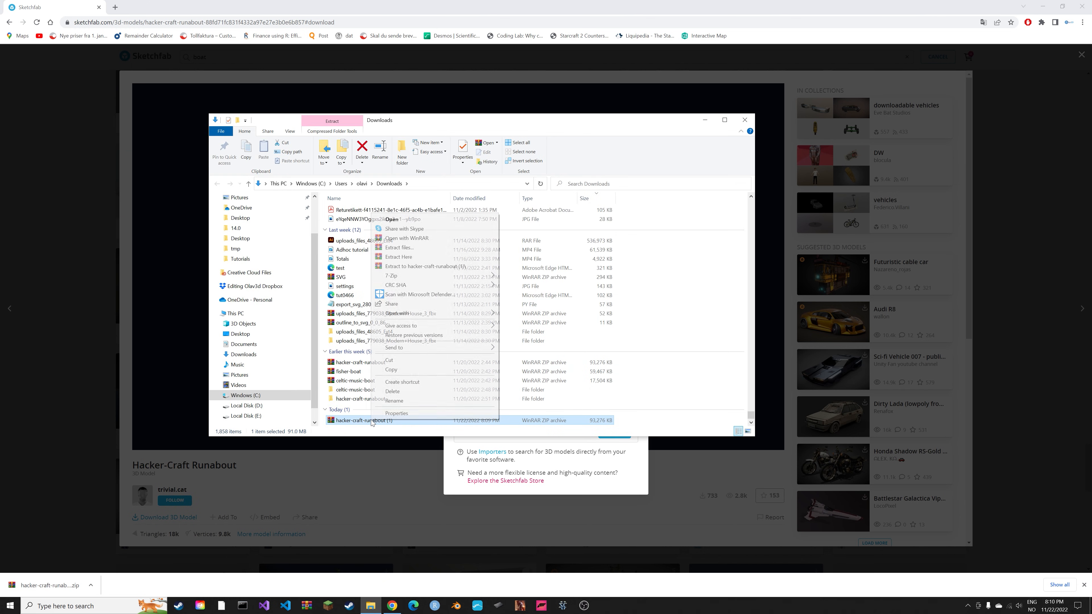
pyautogui.click(398, 257)
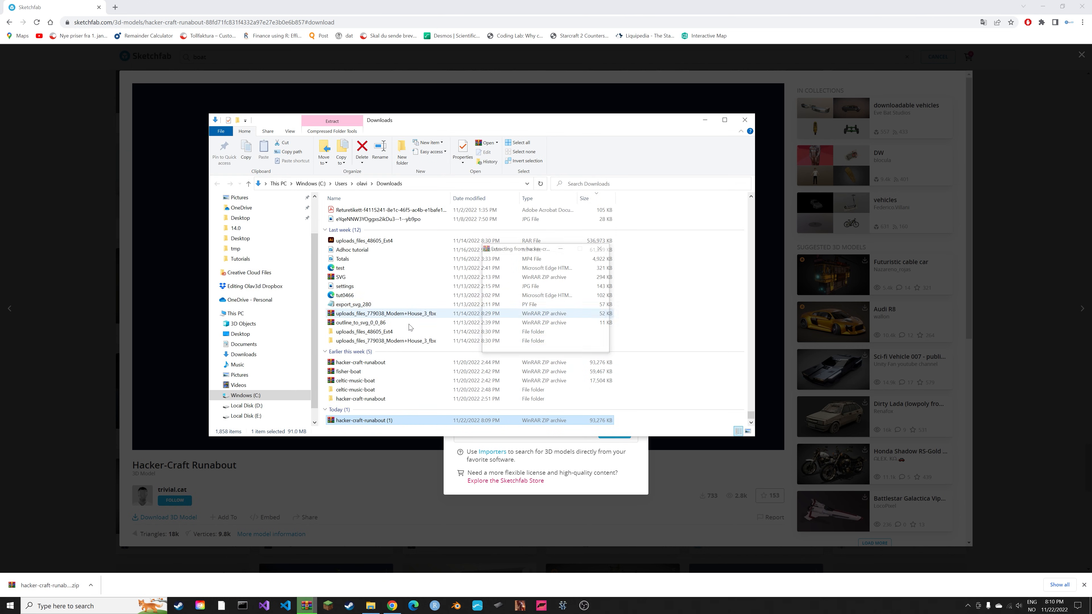
pyautogui.doubleClick(363, 420)
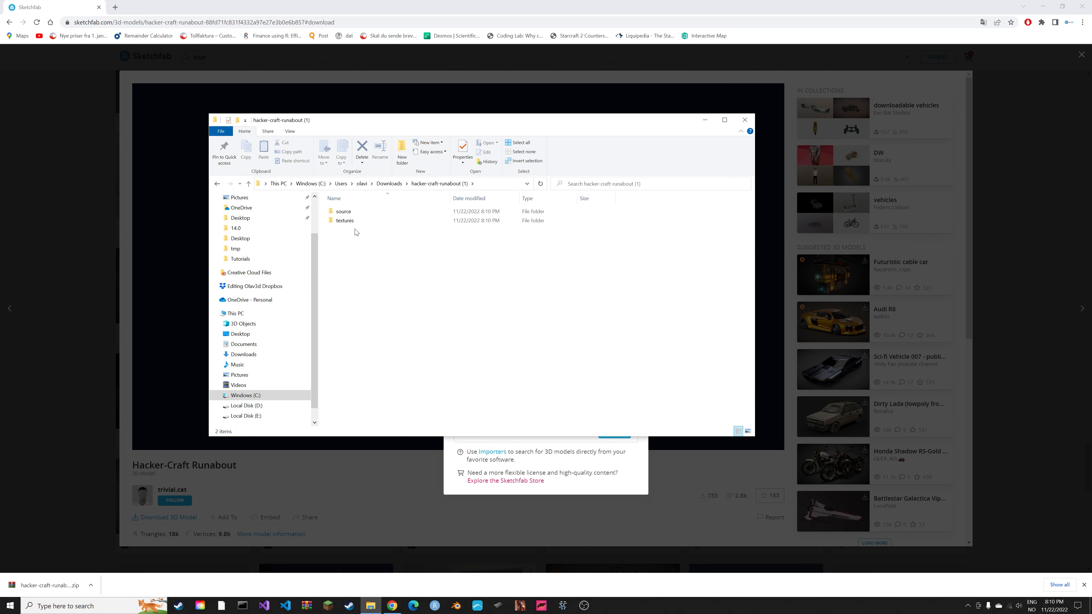
pyautogui.moveTo(366, 225)
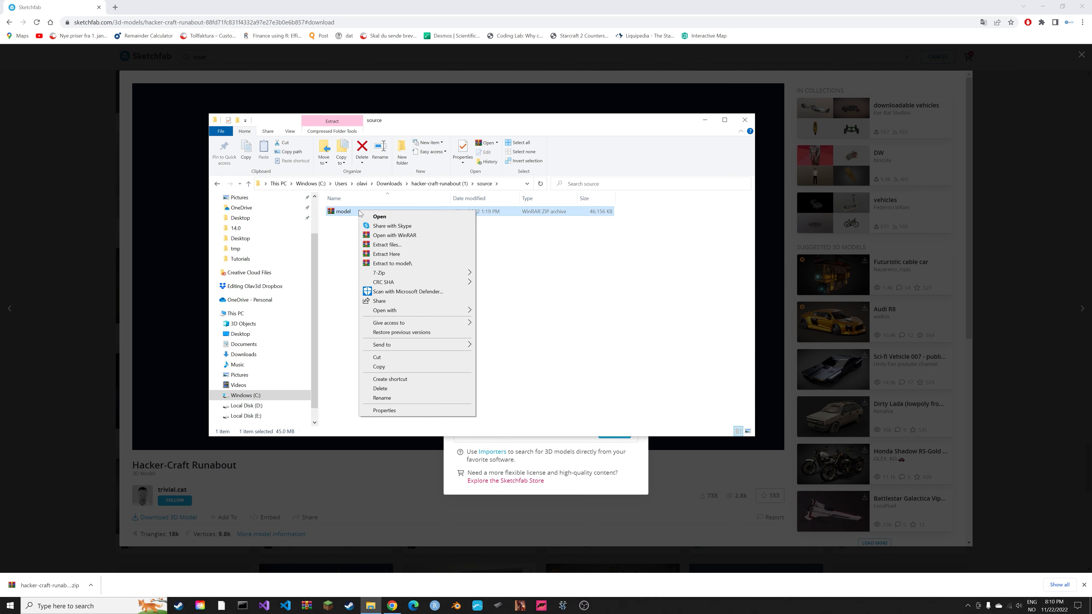
# - Extract the nested model archive and go into the model folder holding model.dae and textures
pyautogui.click(386, 254)
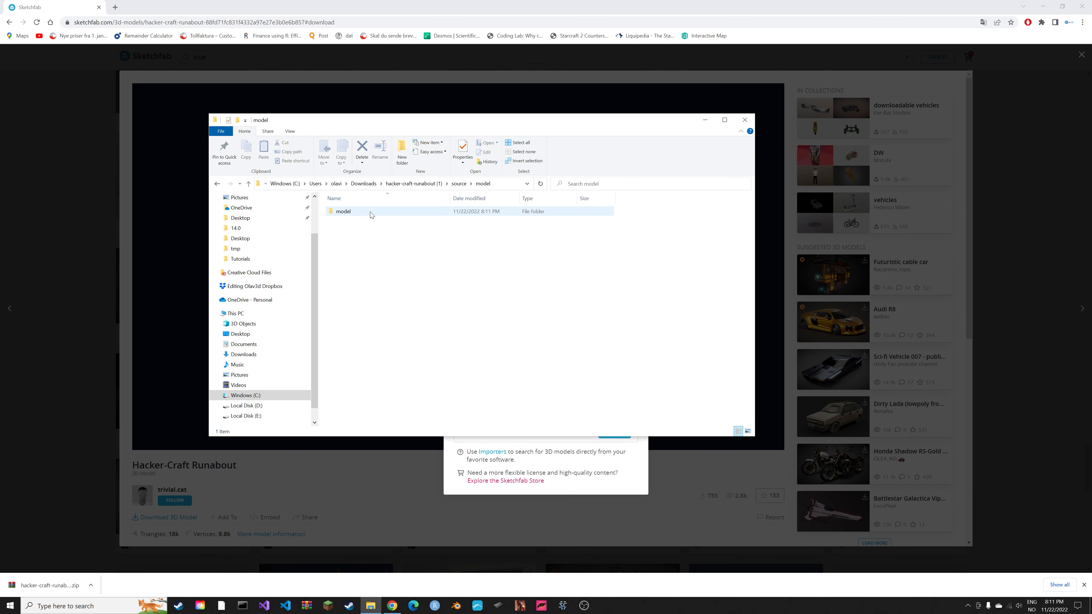
pyautogui.doubleClick(342, 211)
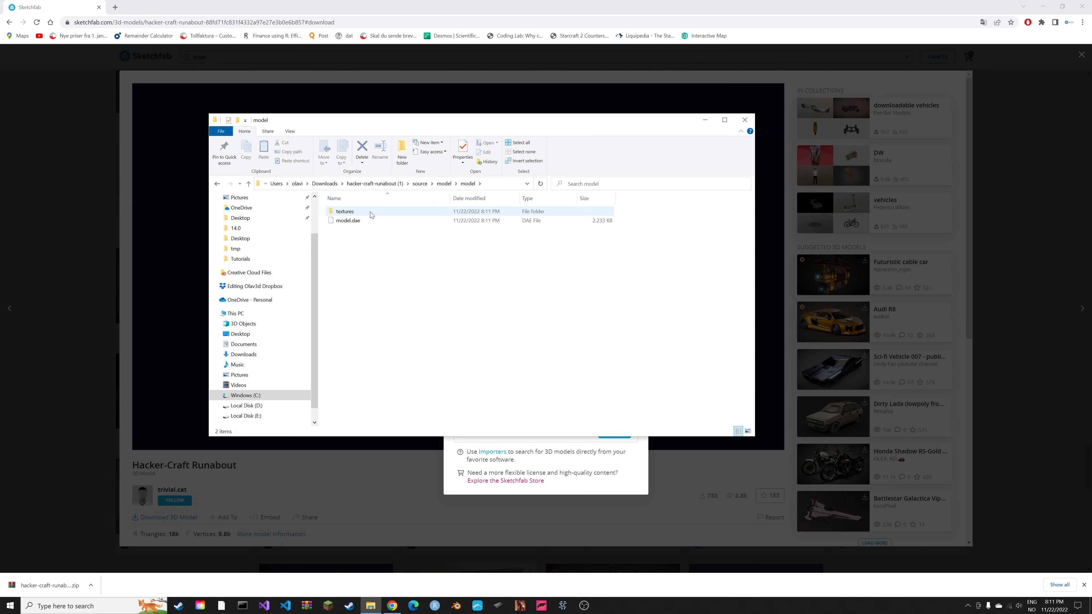
pyautogui.doubleClick(344, 211)
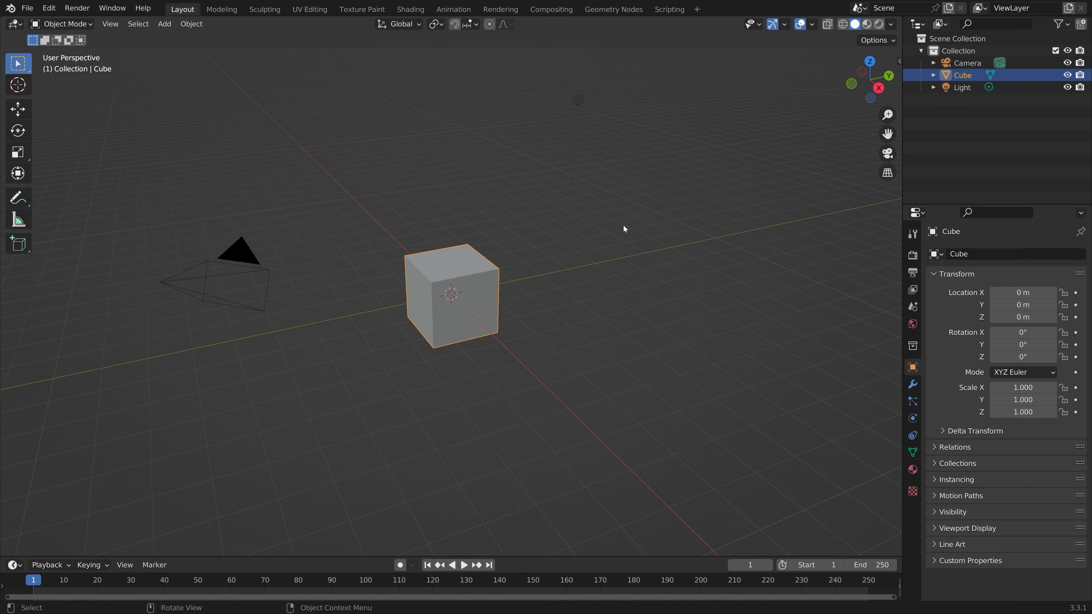
# - Delete the default scene objects and start a Collada (.dae) import
pyautogui.press('X')
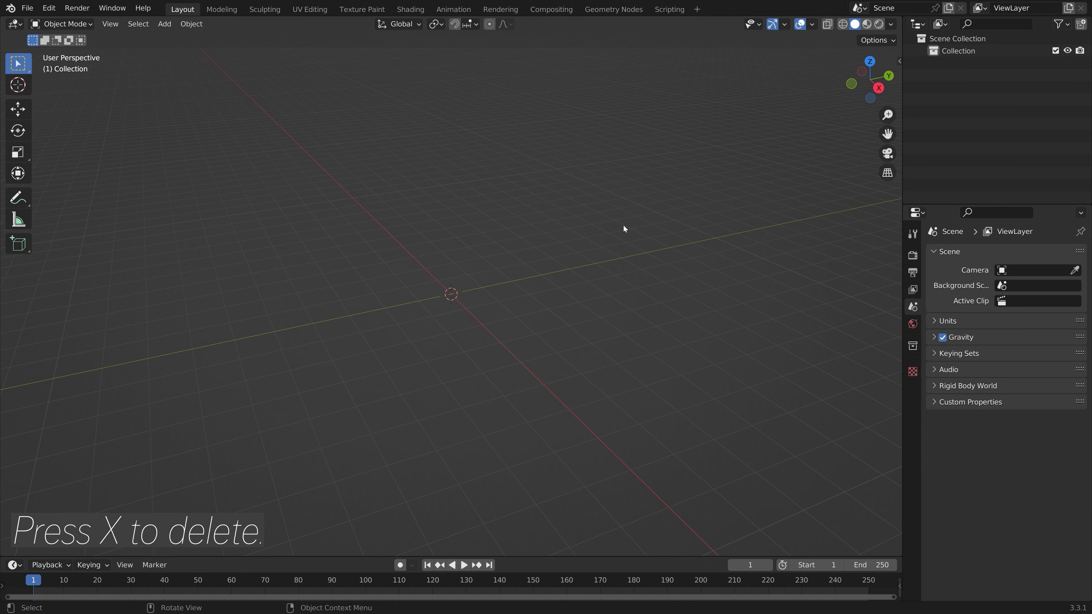
pyautogui.click(28, 8)
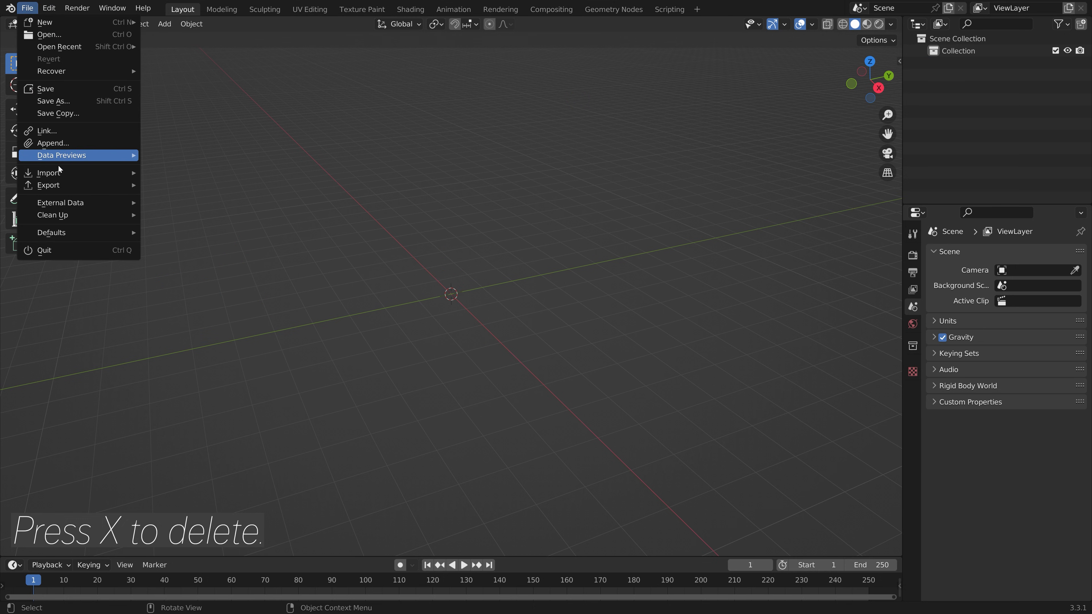
pyautogui.click(49, 173)
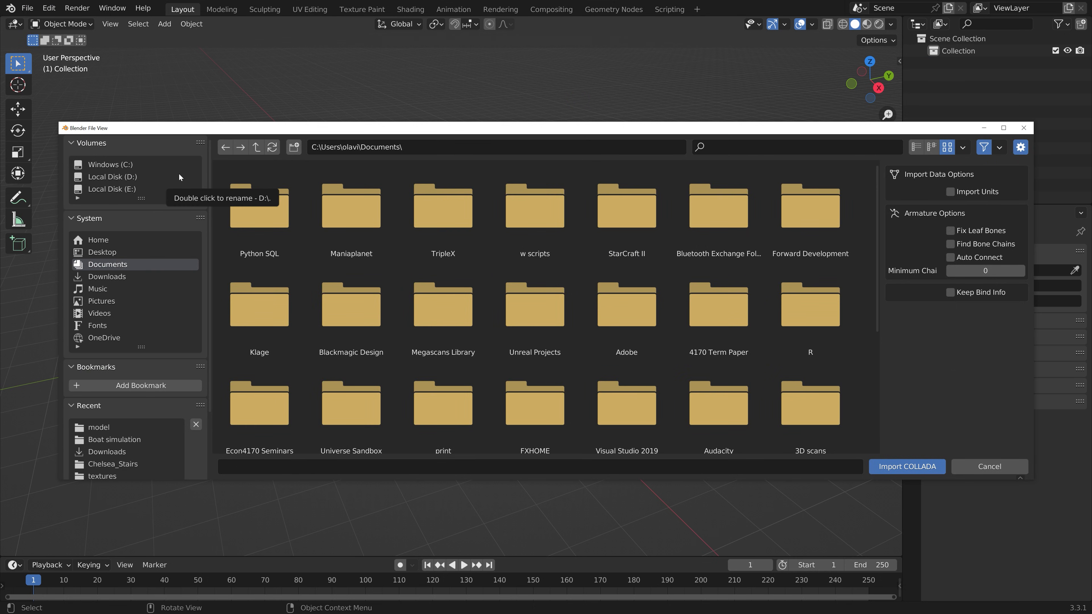
# - Import model.dae from Downloads/hacker-craft-runabout/source/model/model, bringing in hull, glass, details and lights
pyautogui.click(107, 276)
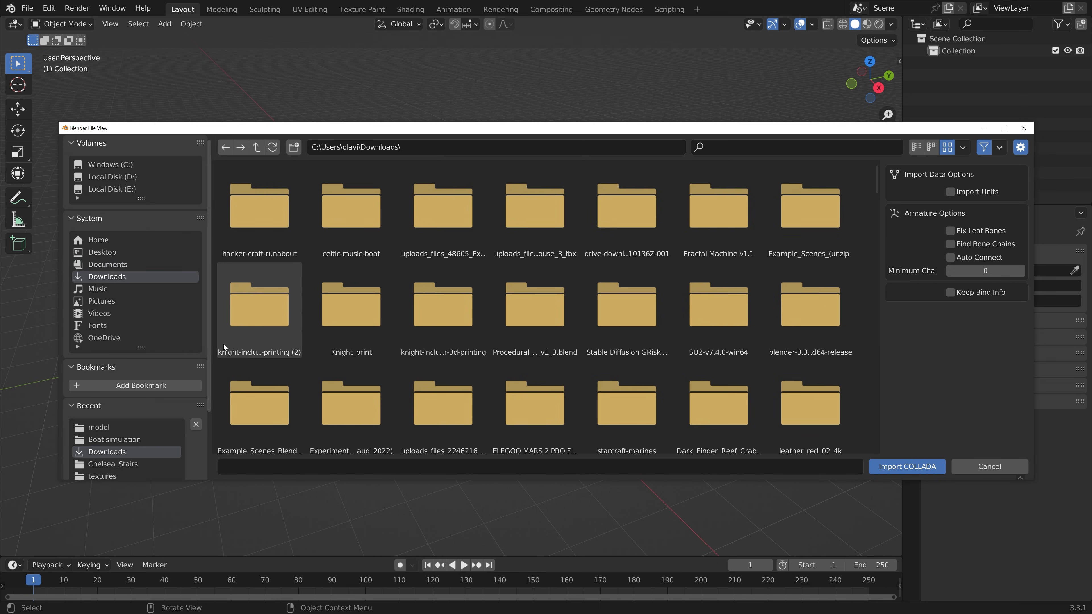
pyautogui.doubleClick(259, 208)
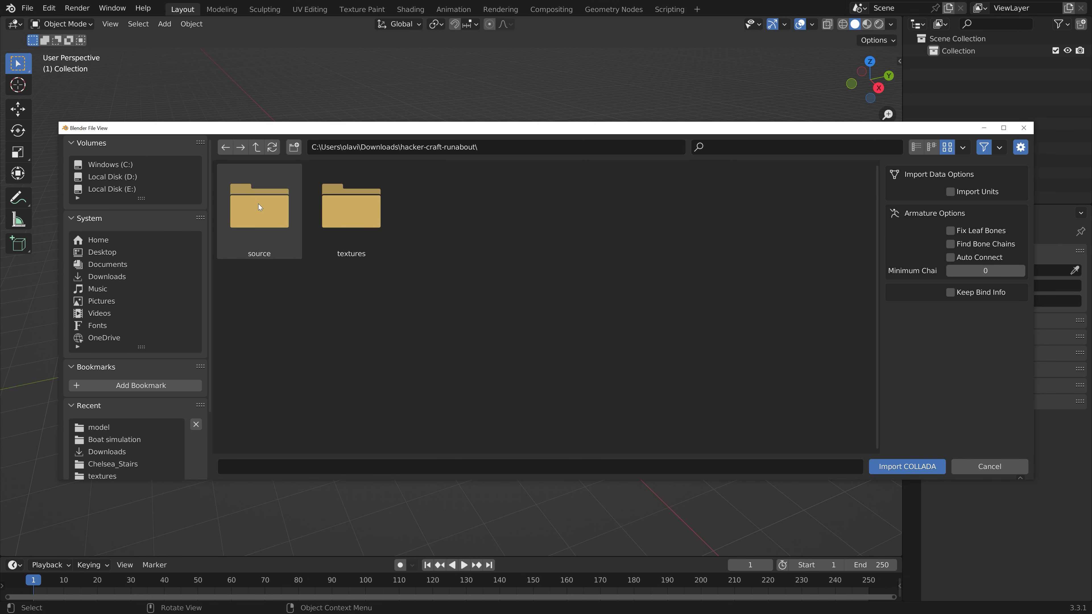
pyautogui.doubleClick(259, 208)
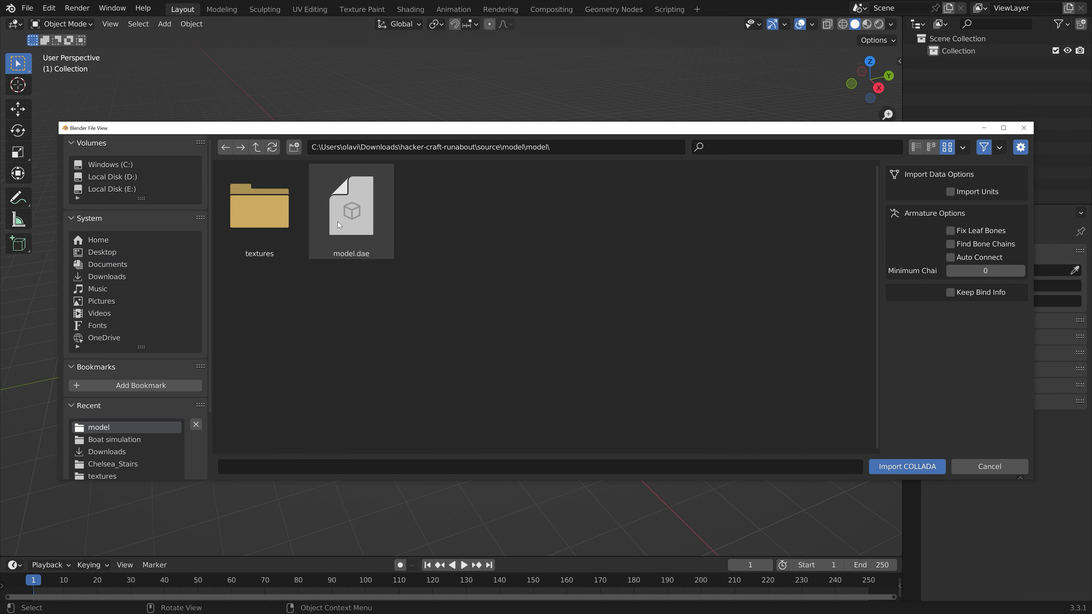
pyautogui.click(351, 211)
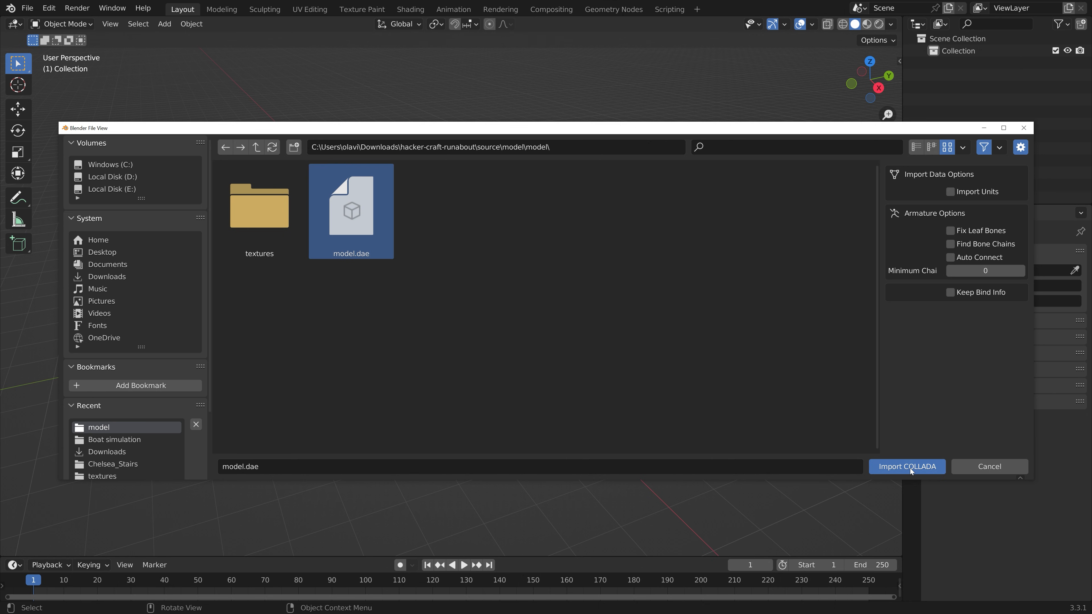
pyautogui.click(907, 466)
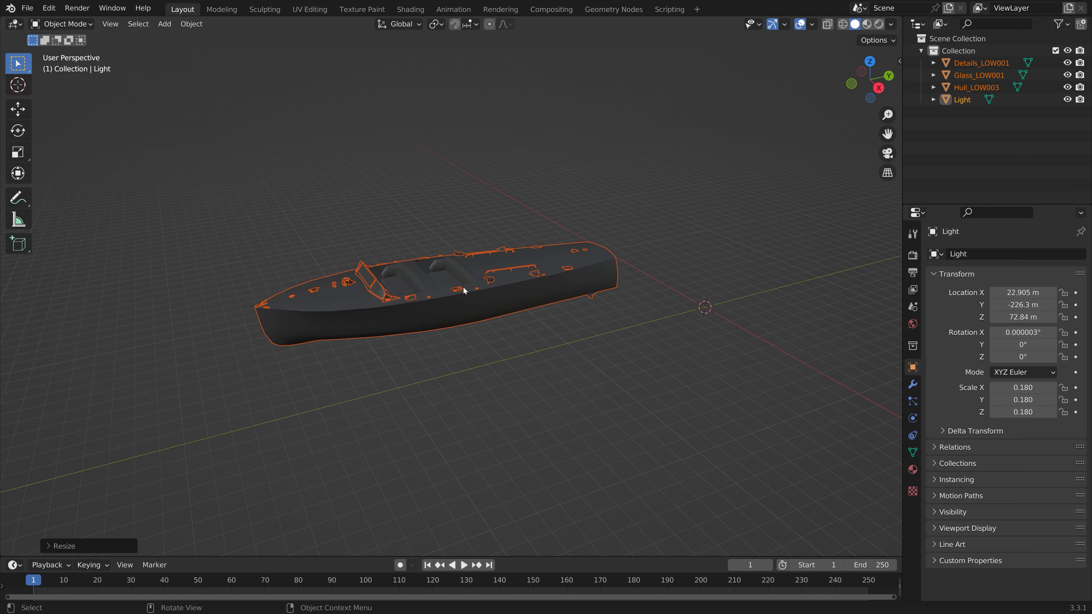
pyautogui.moveTo(463, 290); pyautogui.dragTo(512, 279)
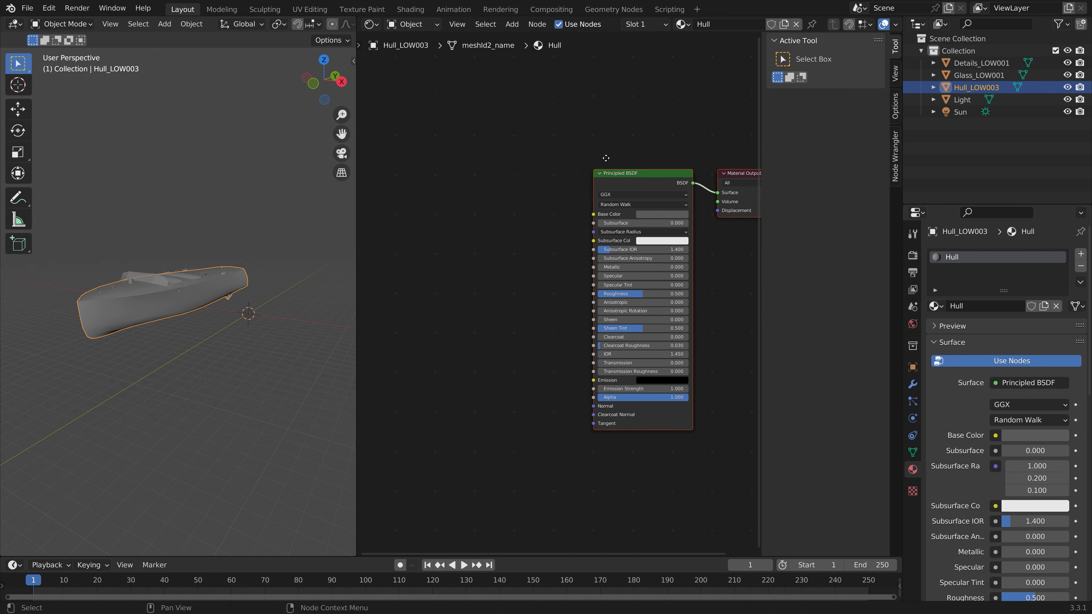
# - In Preferences > Add-ons, search 'node' and make sure Node Wrangler is enabled
pyautogui.click(49, 8)
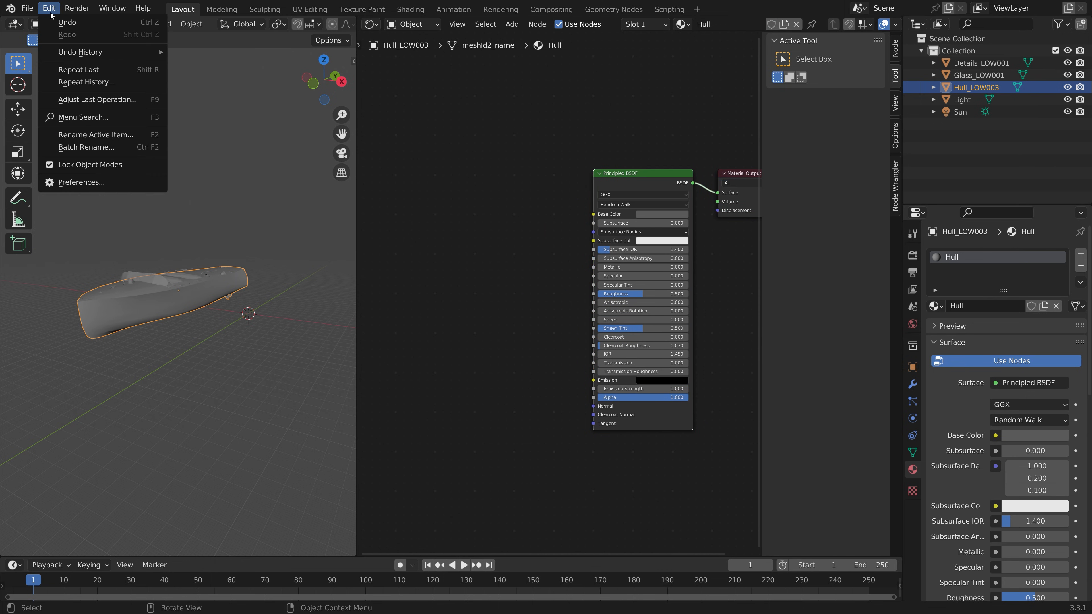
pyautogui.click(81, 182)
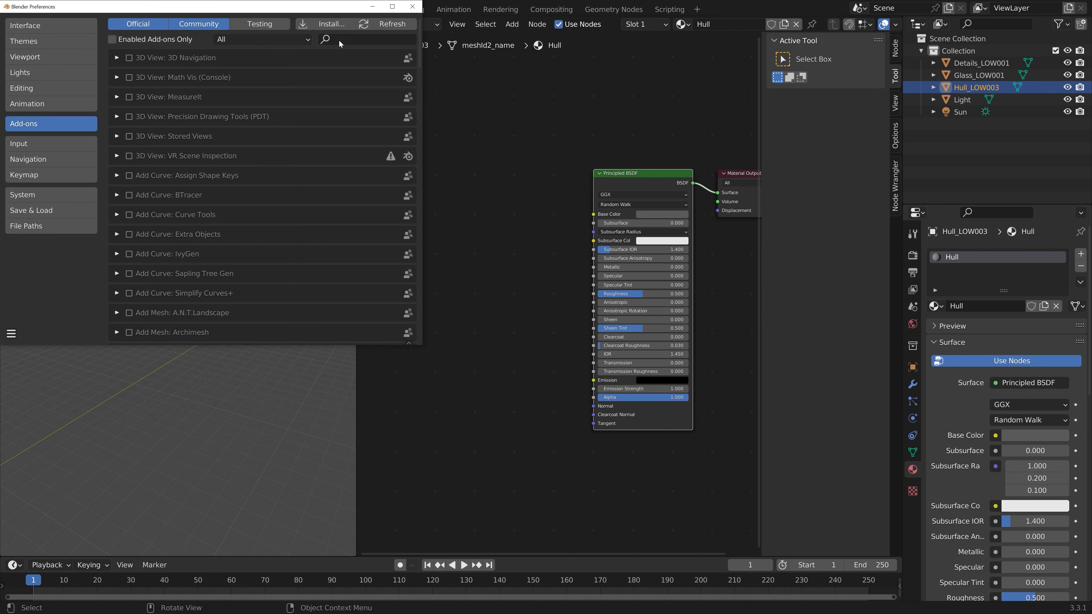
pyautogui.write('node')
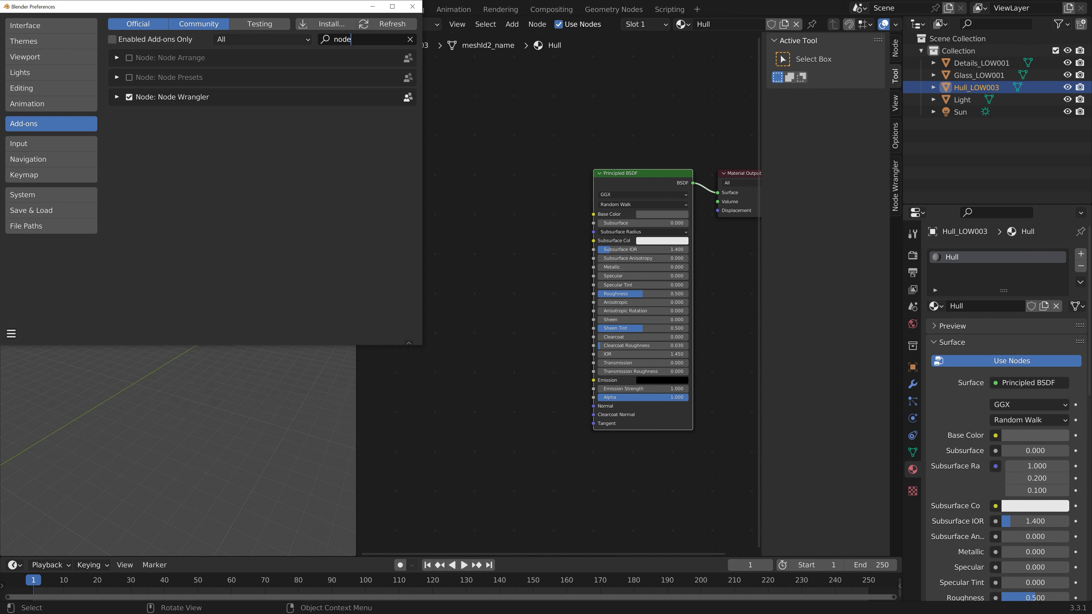
pyautogui.click(413, 6)
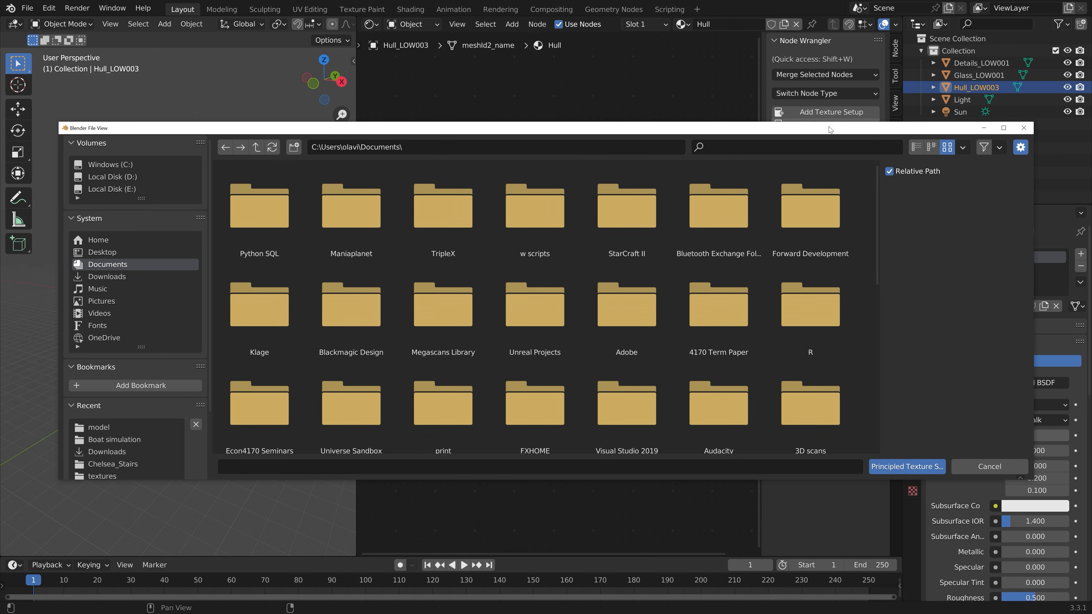
# - Wire the Hull albedo, AO, metallic, normal and roughness maps from the textures folder into the Hull Principled BSDF
pyautogui.click(99, 427)
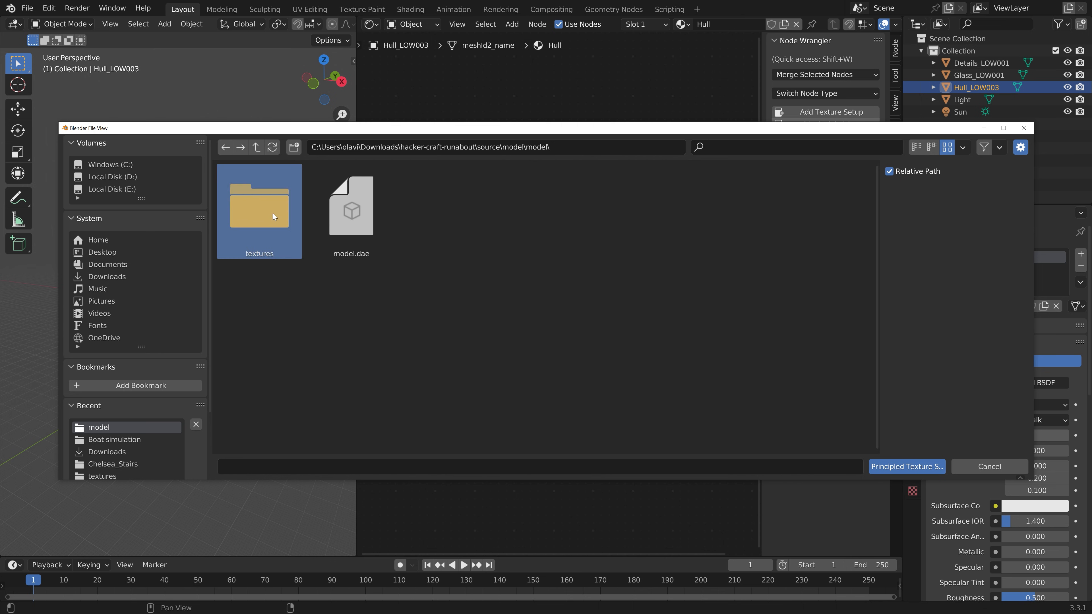
pyautogui.doubleClick(259, 208)
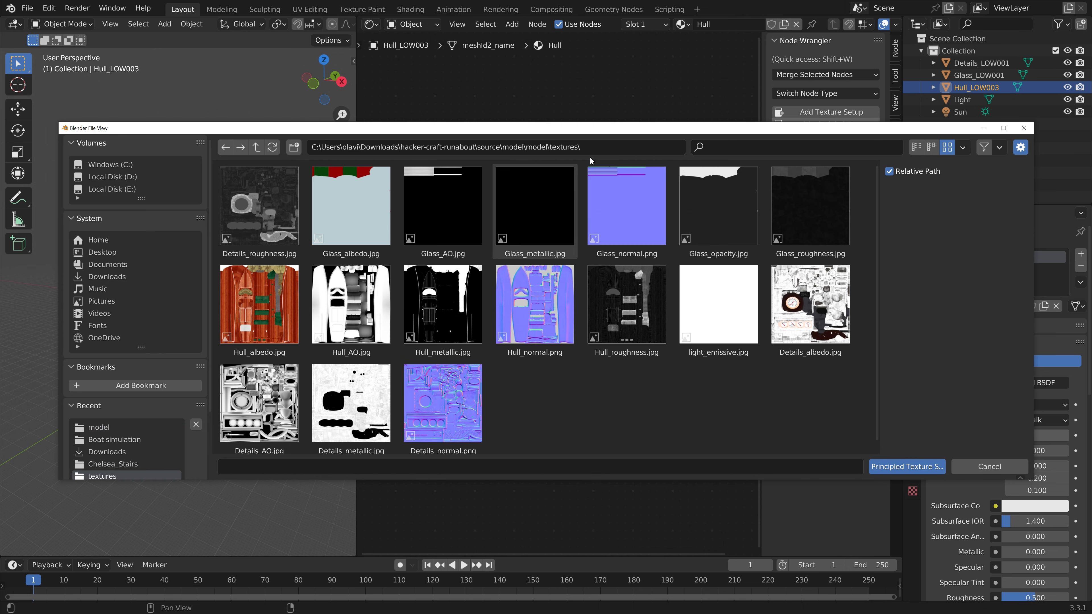
pyautogui.click(647, 311)
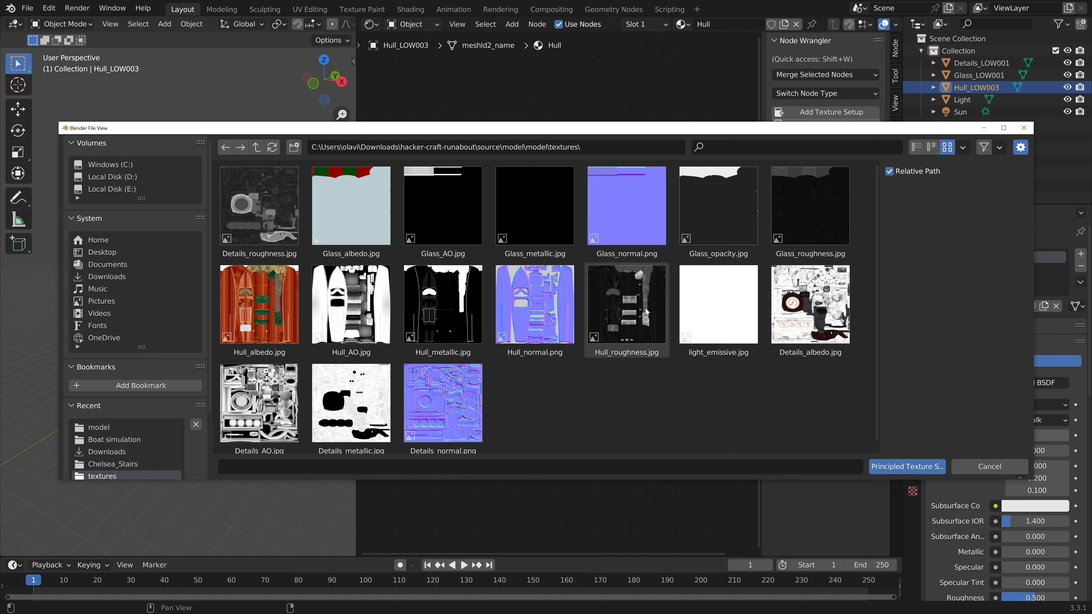
pyautogui.click(534, 306)
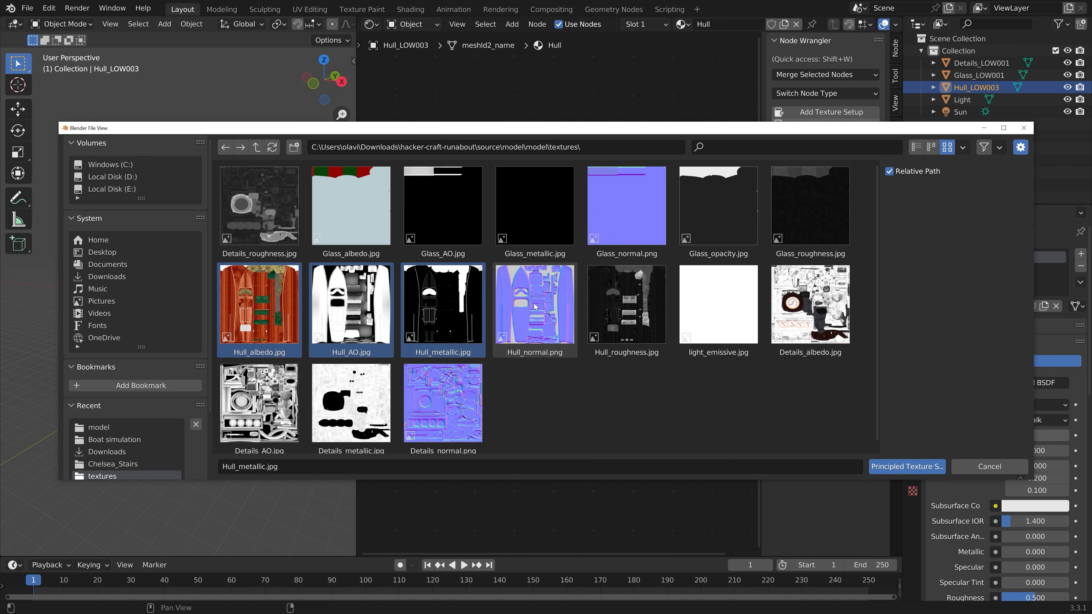
pyautogui.click(613, 302)
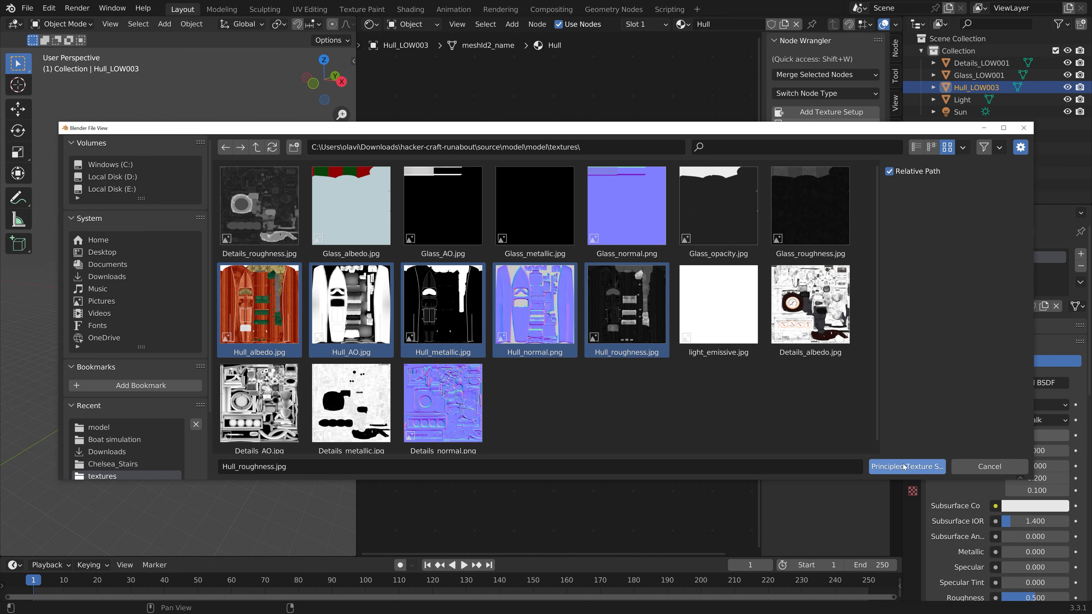
pyautogui.click(907, 466)
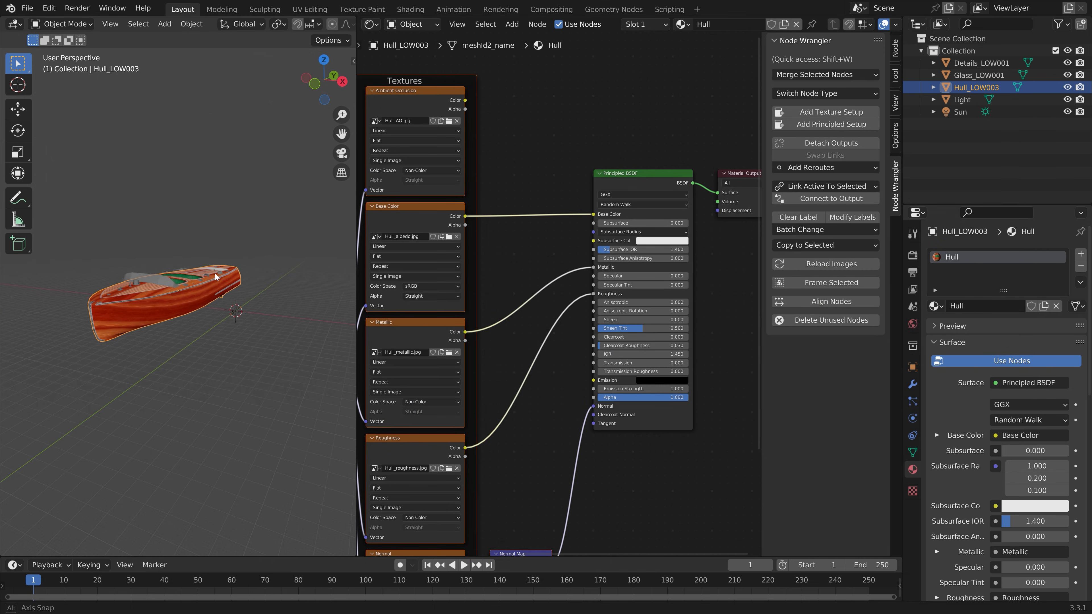
# - Inspect the textured hull, set the render engine to Cycles, and switch to the Details_LOW001 object's material
pyautogui.moveTo(216, 277); pyautogui.dragTo(218, 297)
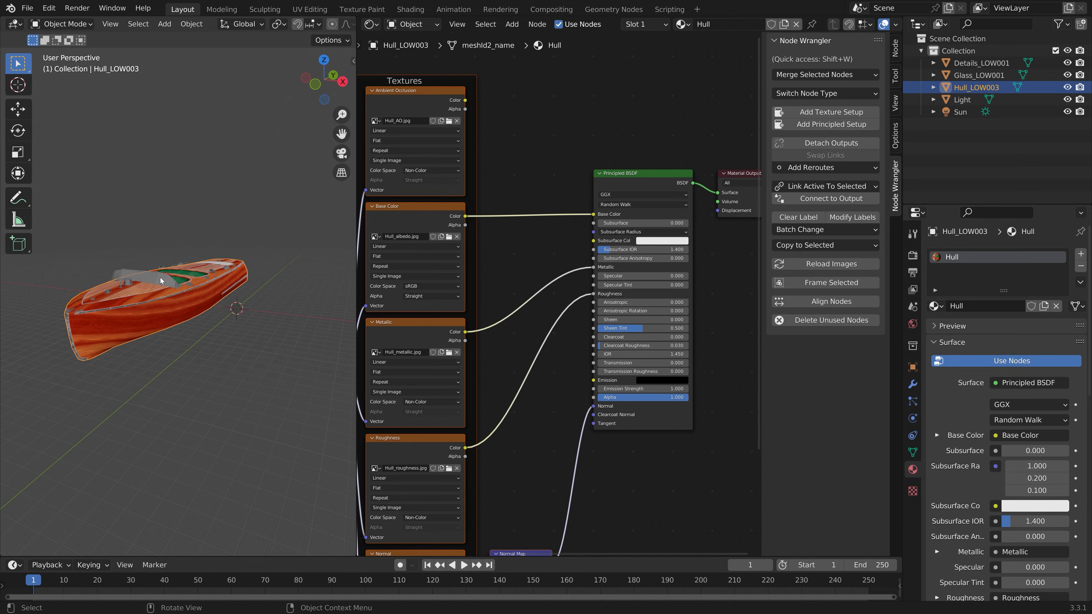
pyautogui.click(978, 75)
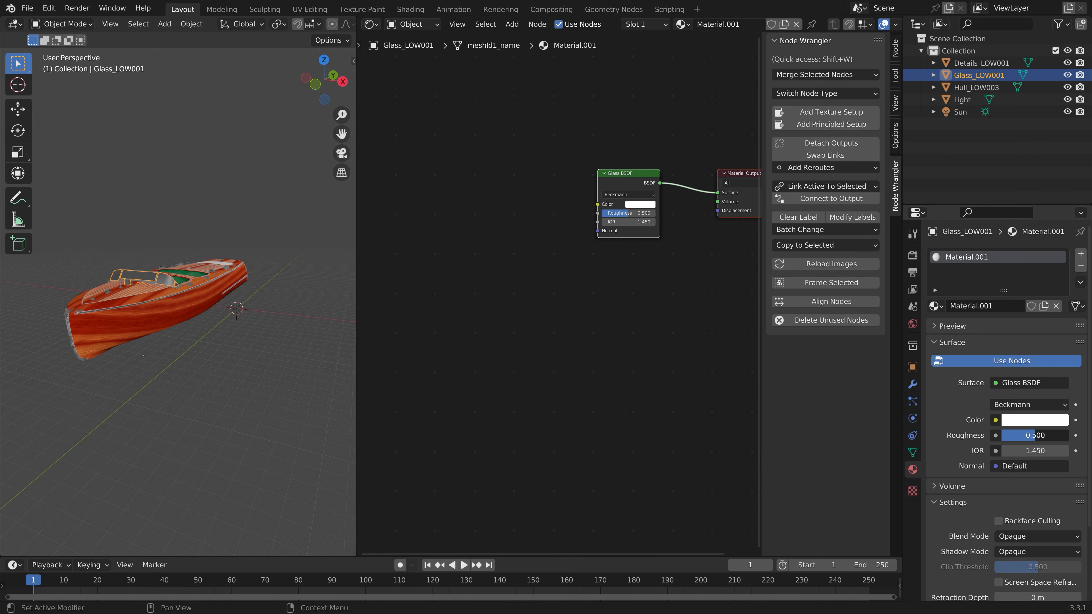
pyautogui.moveTo(1034, 435); pyautogui.dragTo(1003, 435)
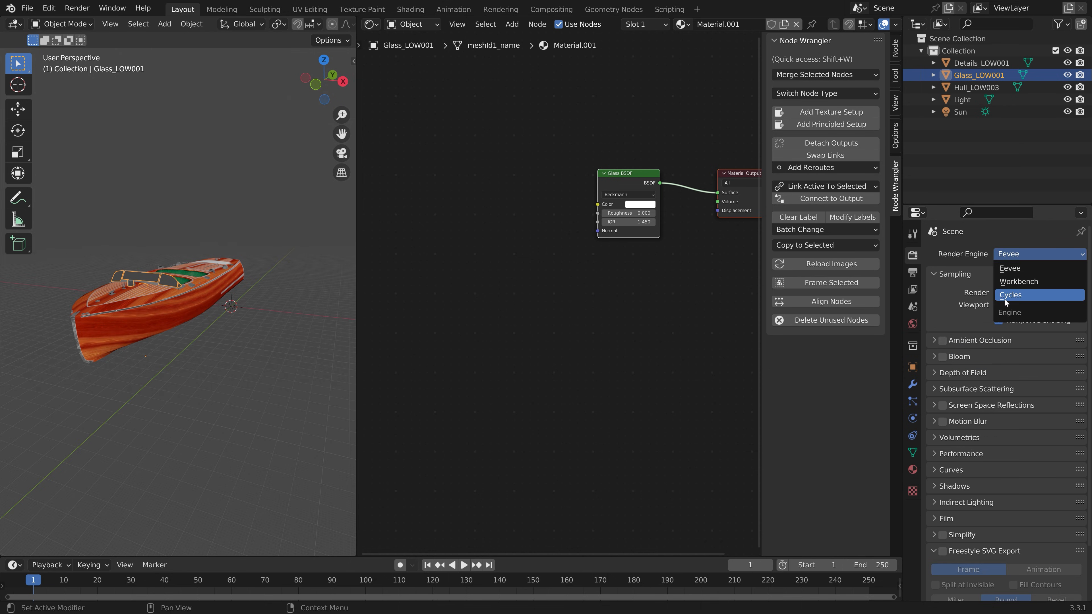
pyautogui.click(1010, 295)
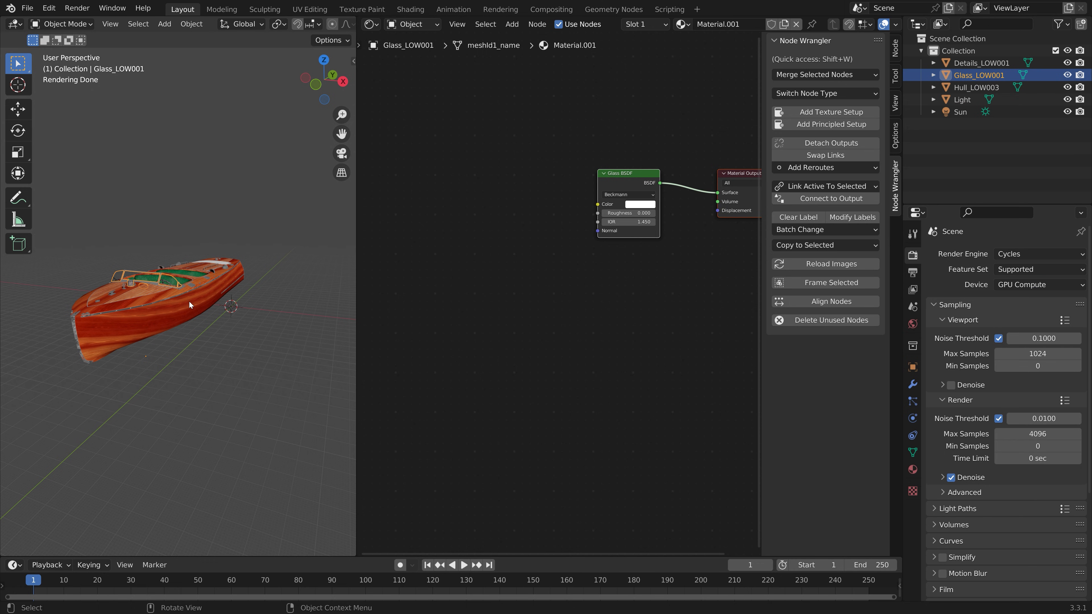
pyautogui.click(981, 62)
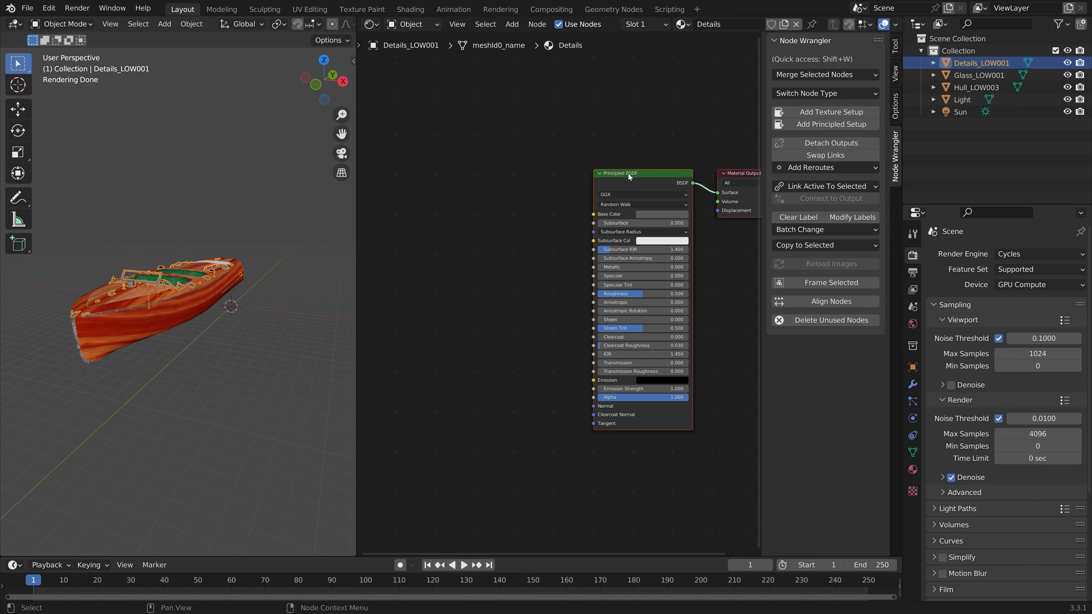
pyautogui.moveTo(817, 130)
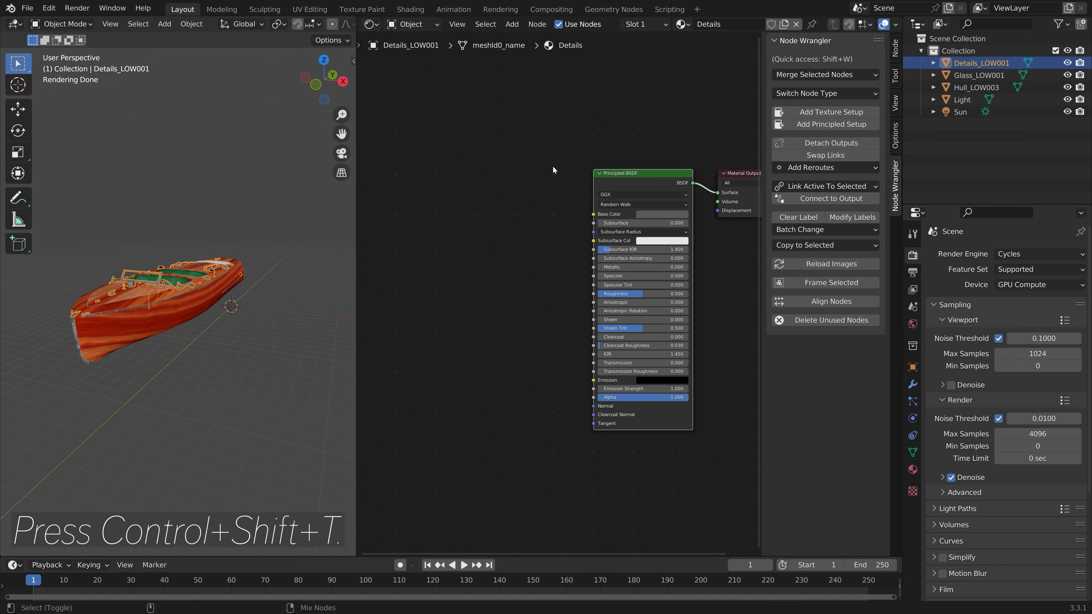
# - Wire the Details albedo, AO, metallic, roughness and normal maps into the Details Principled BSDF via Principled Texture Setup
pyautogui.click(831, 112)
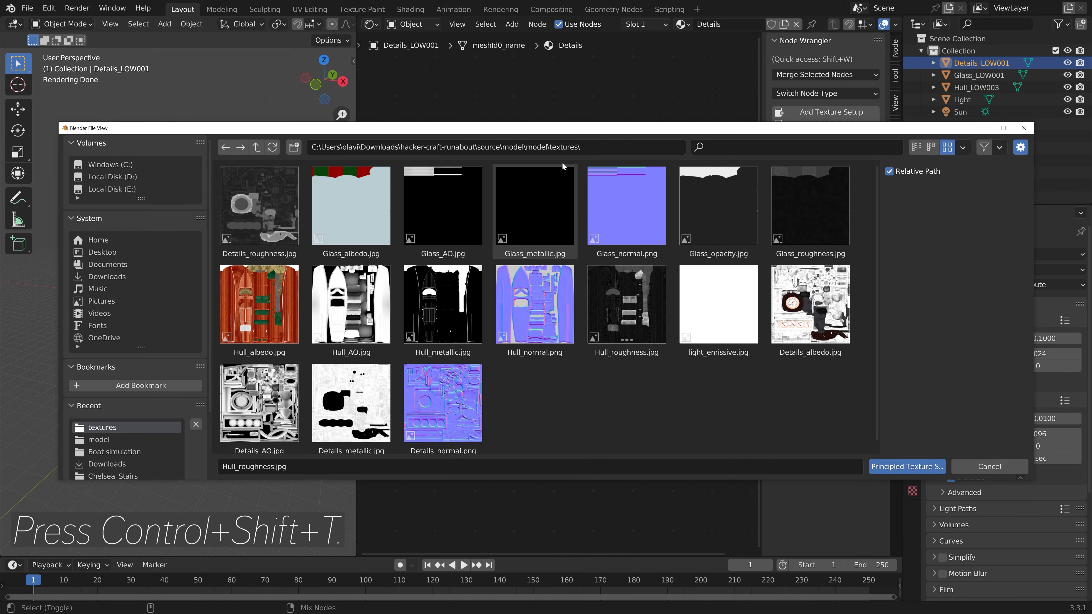
pyautogui.click(534, 304)
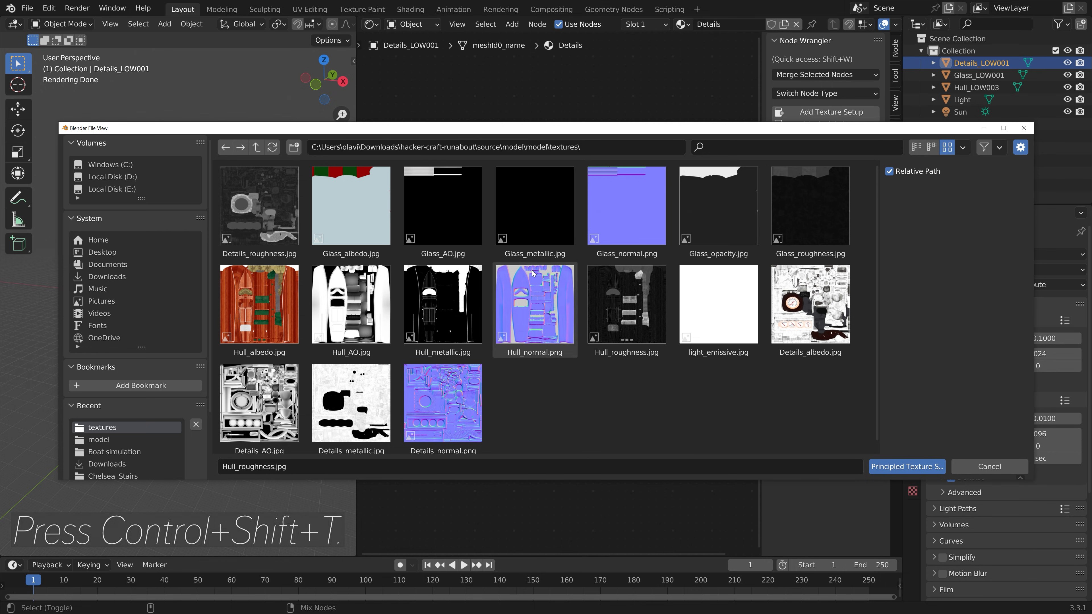
pyautogui.click(259, 206)
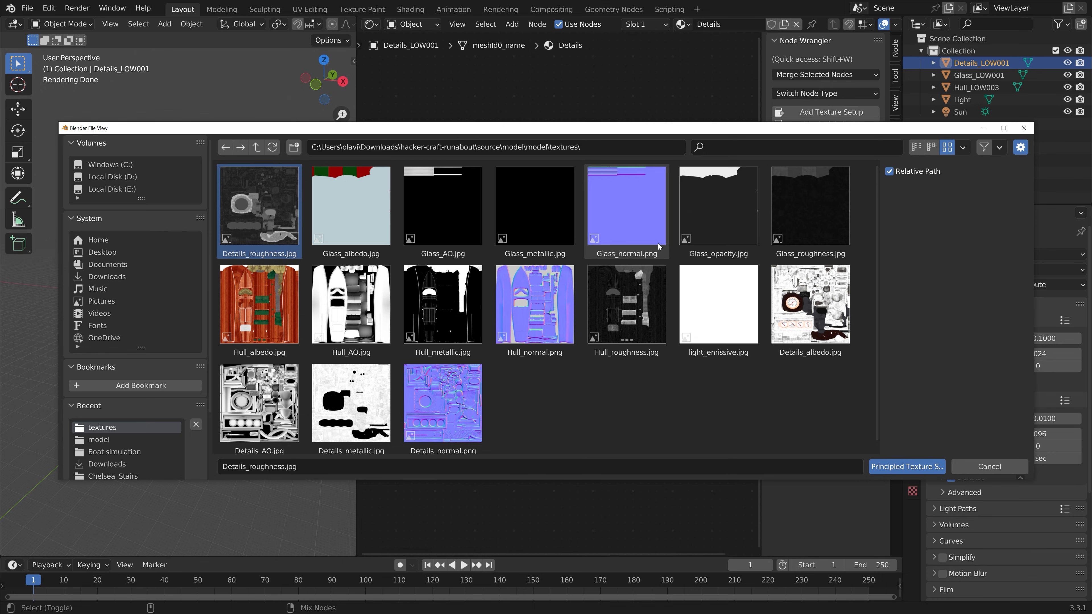
pyautogui.moveTo(402, 344)
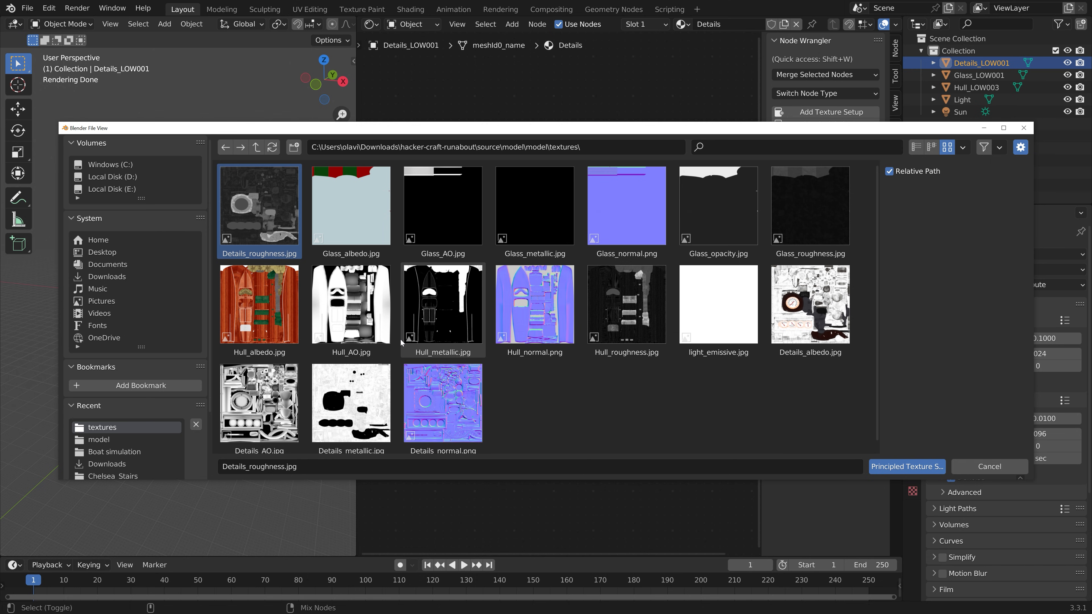
pyautogui.click(810, 304)
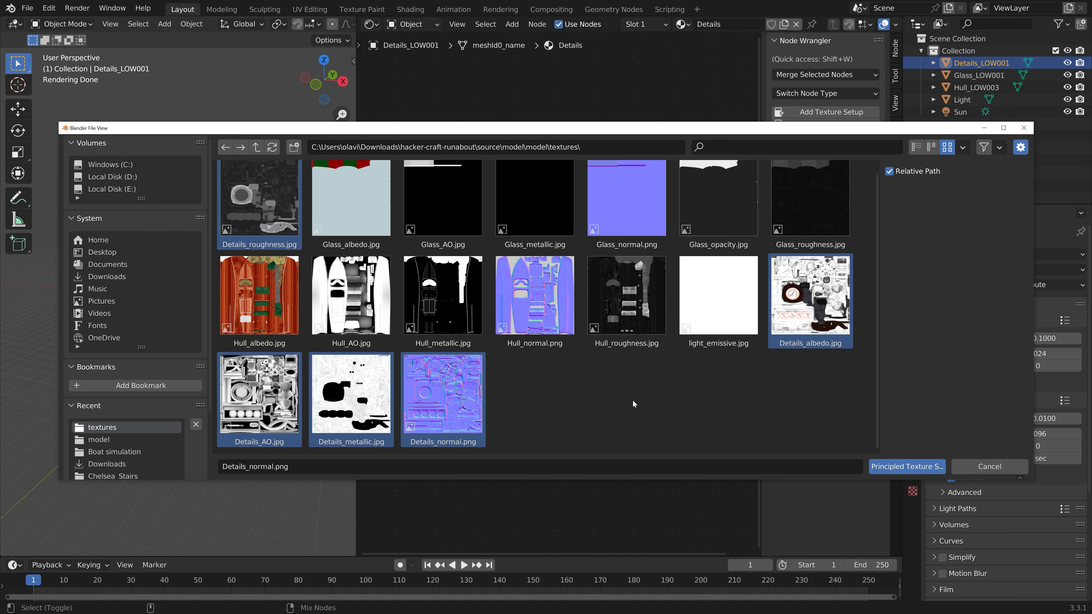
pyautogui.click(907, 466)
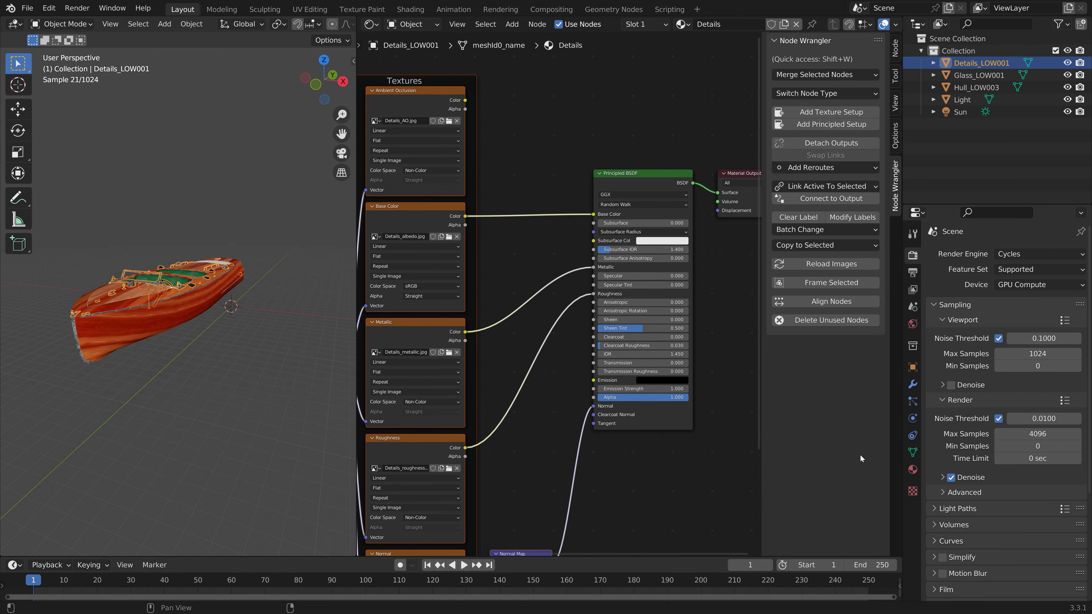